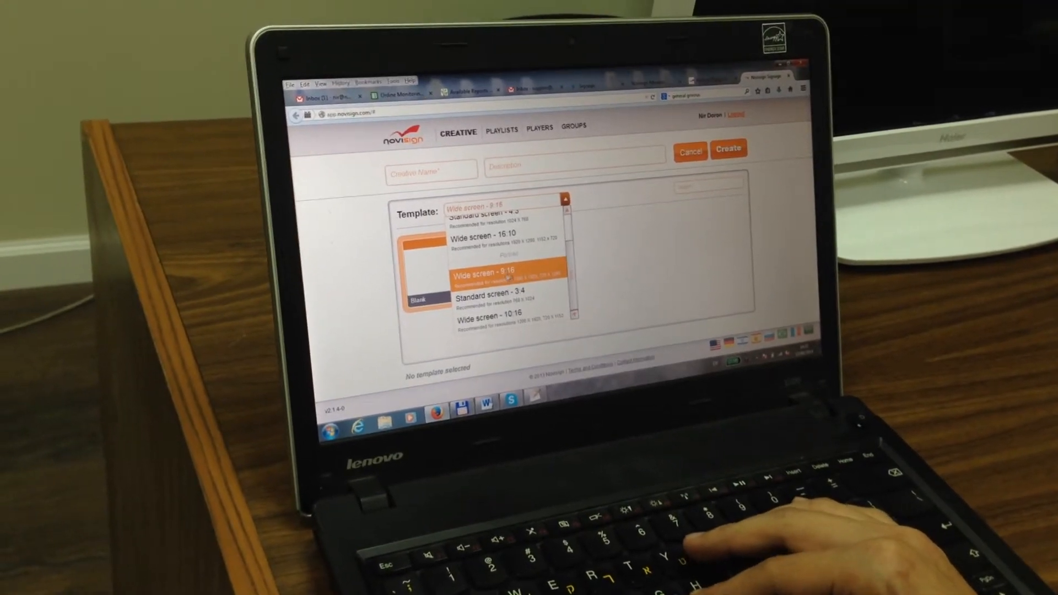
- Choose the Wide screen - 9:16 portrait template format with the Blank layout
left_click(486, 276)
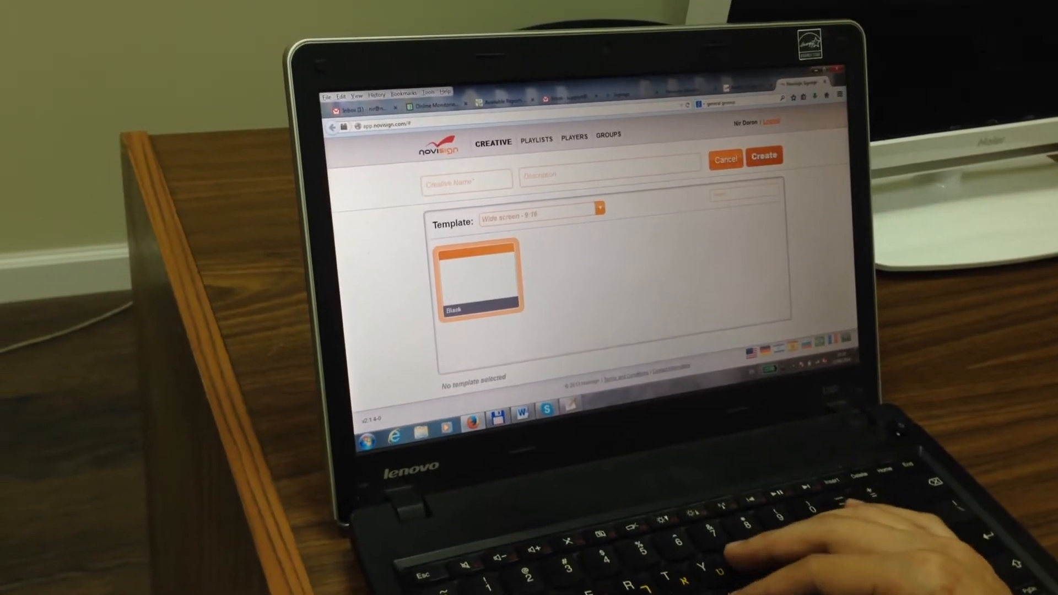
left_click(762, 155)
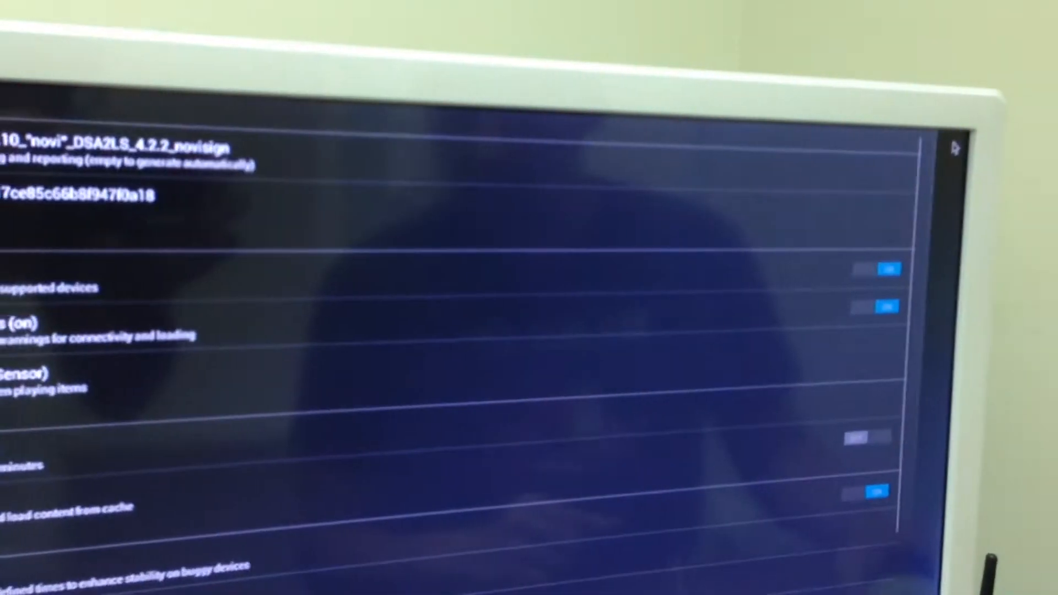
- Select the Orientation entry in the NoviSign Player settings list
left_click(304, 241)
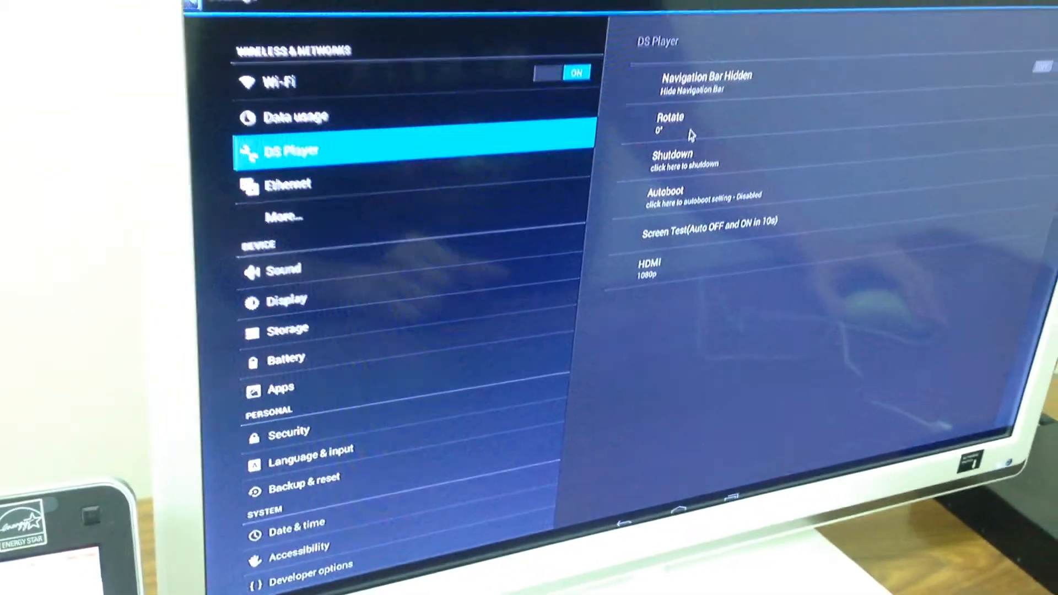
- Bring up the DS Player Rotate dialog offering 0°, 90°, 180° and 270°
left_click(670, 122)
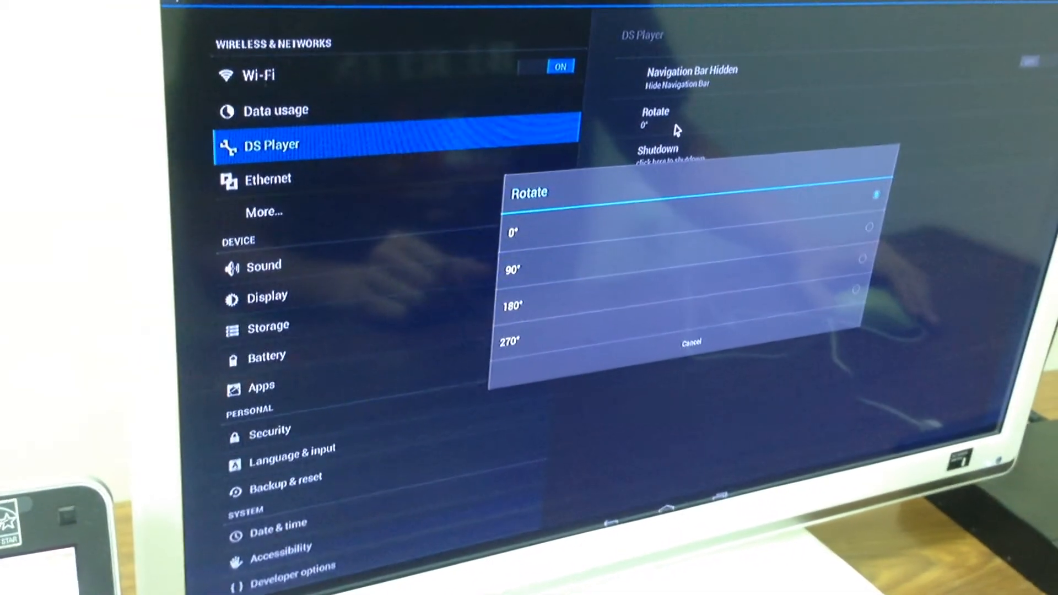